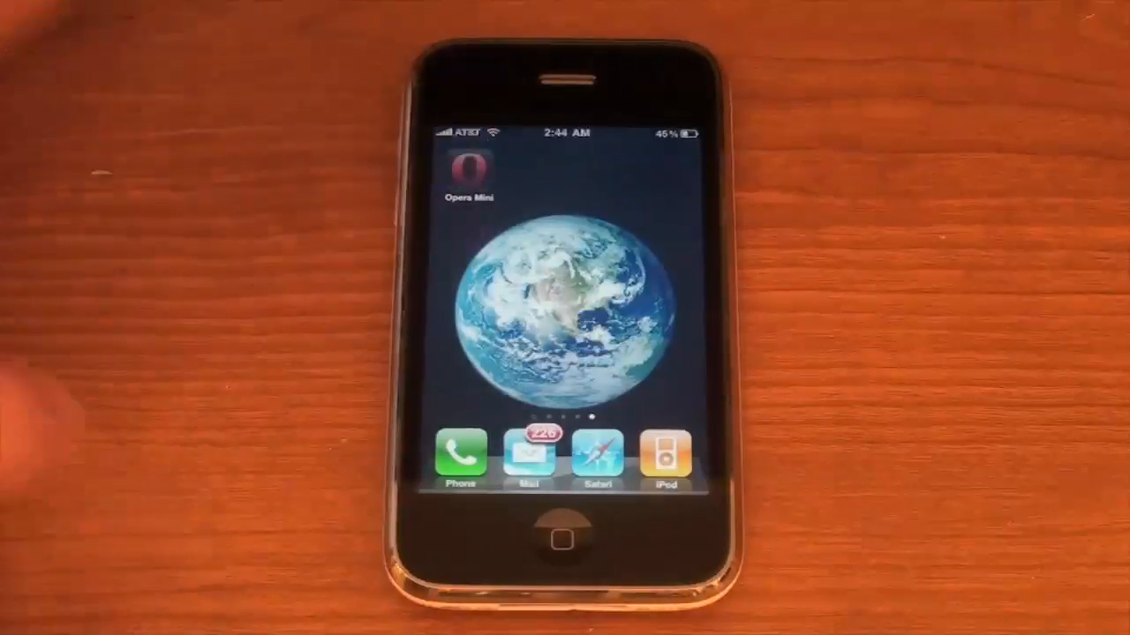
- Launch Opera Mini and let mobile.twitter.com load its popular topics list
{"action": "left_click", "coordinate": [471, 167]}
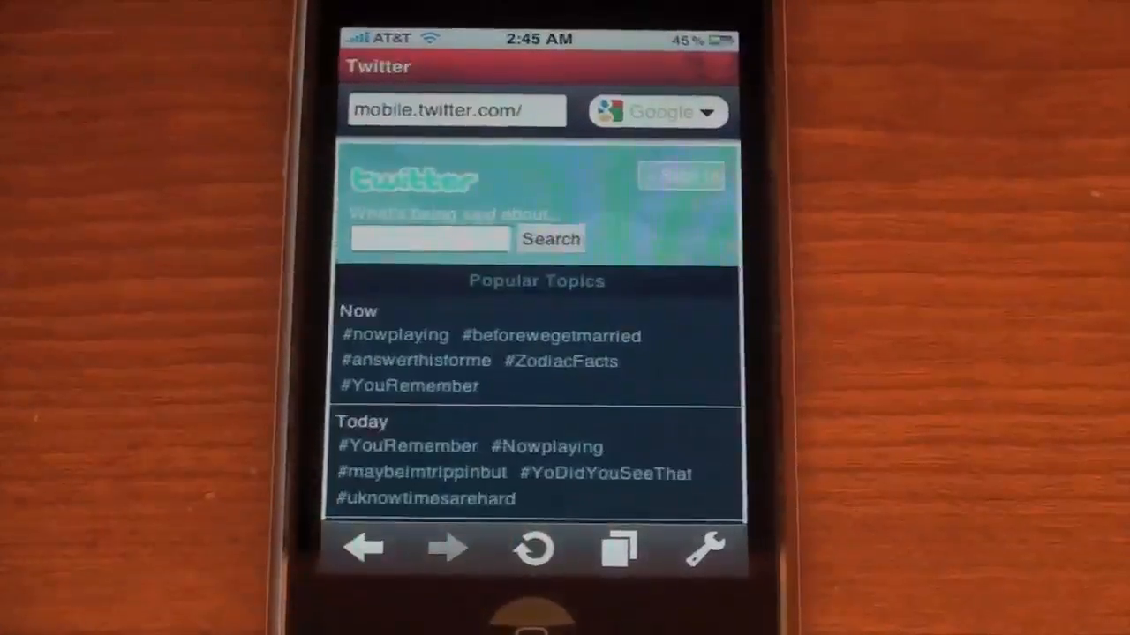
- Open the tab overview and bring the total to four tabs, ending on Twitter
{"action": "left_click", "coordinate": [613, 551]}
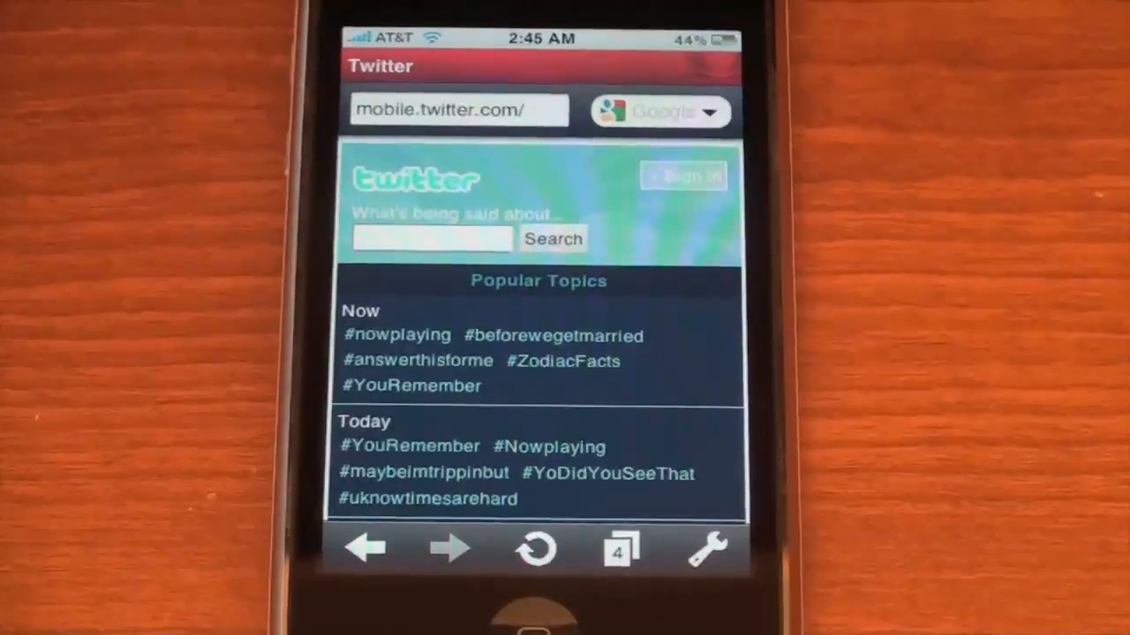
- View the saved bookmarks, leave them, and bring up today's and older history
{"action": "left_click", "coordinate": [709, 551]}
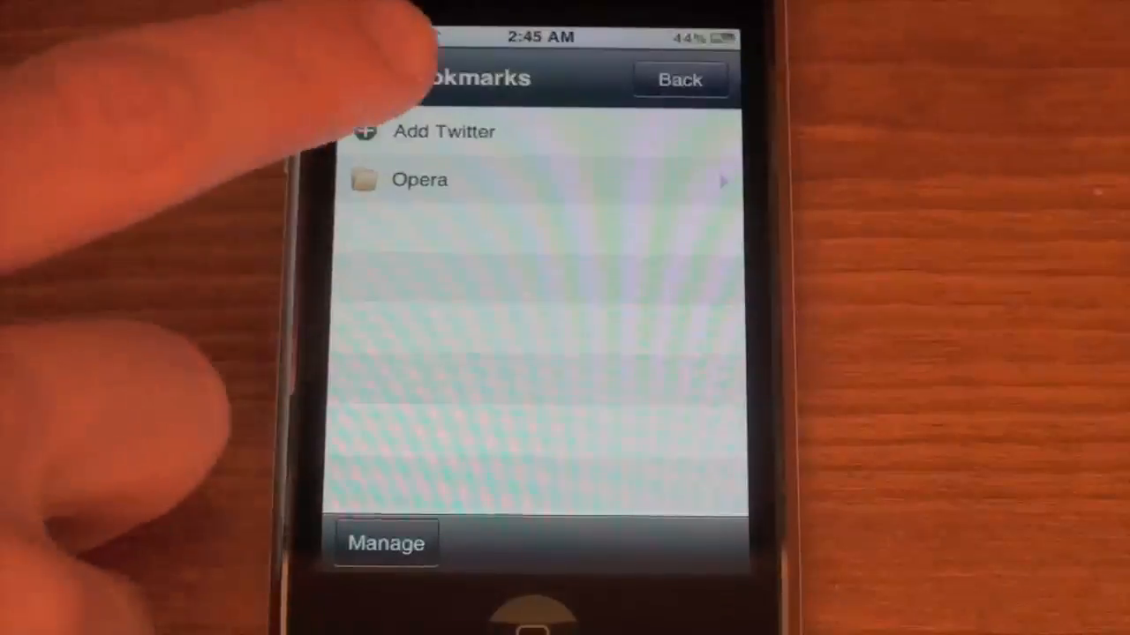
{"action": "left_click", "coordinate": [441, 131]}
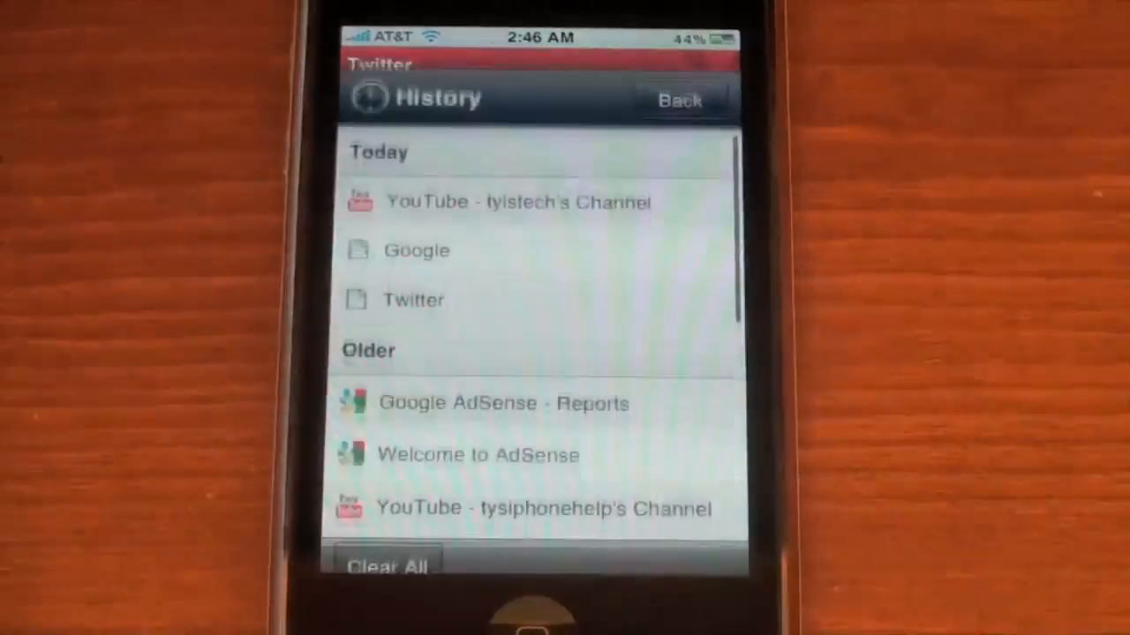
- Scroll the history, return to the Start Page thumbnails, and show the wrench menu
{"action": "scroll", "scroll_direction": "down", "scroll_amount": 3}
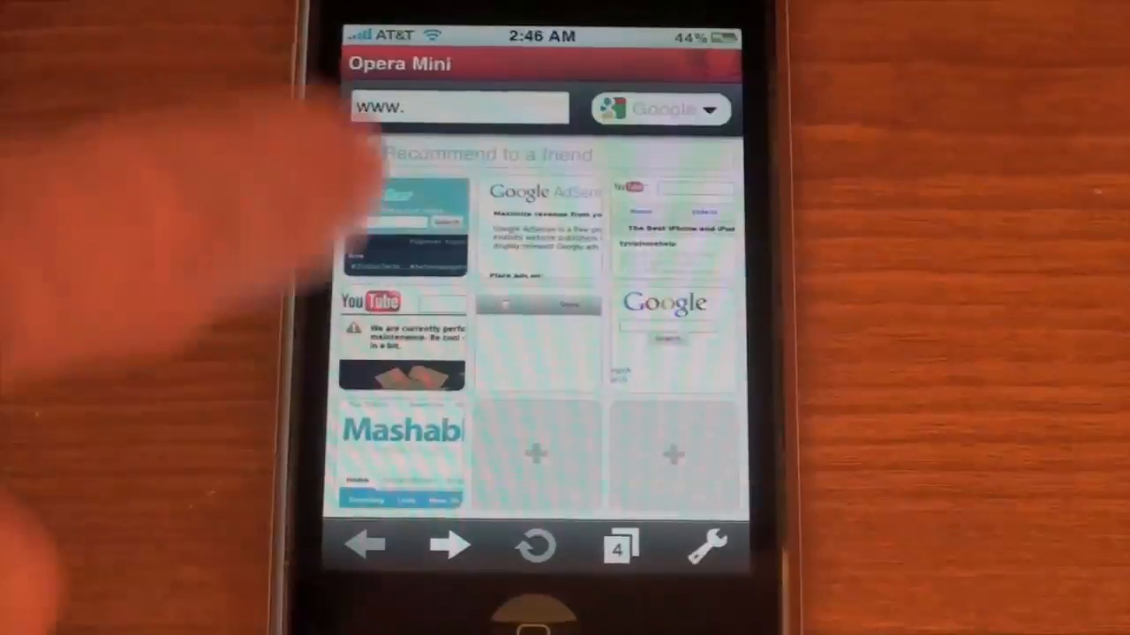
{"action": "left_click", "coordinate": [712, 548]}
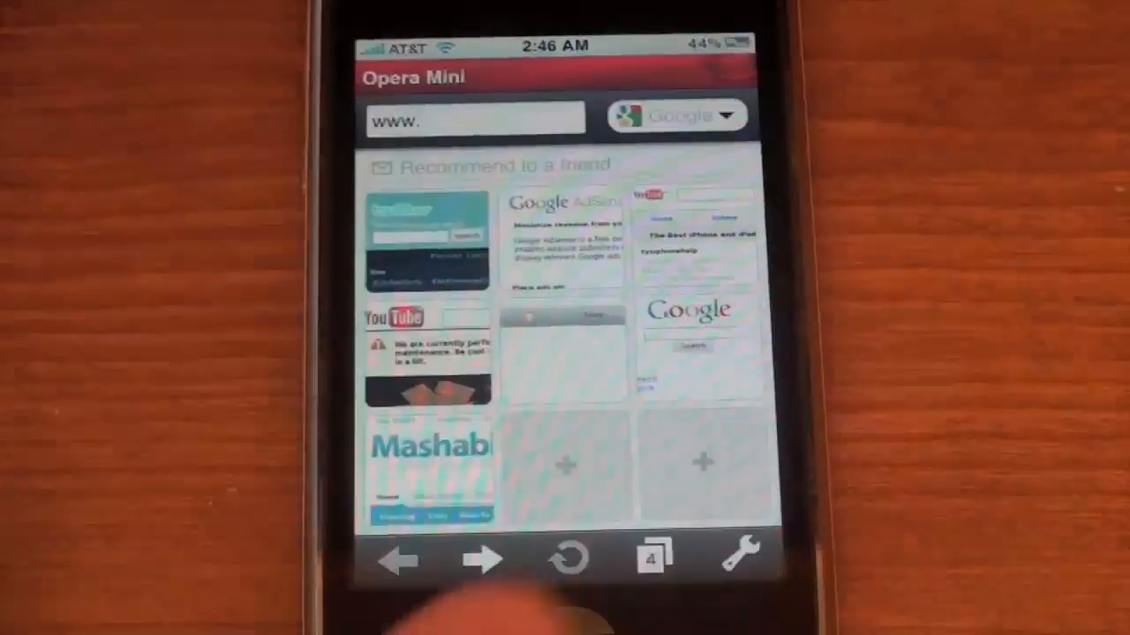
{"action": "left_click", "coordinate": [742, 560]}
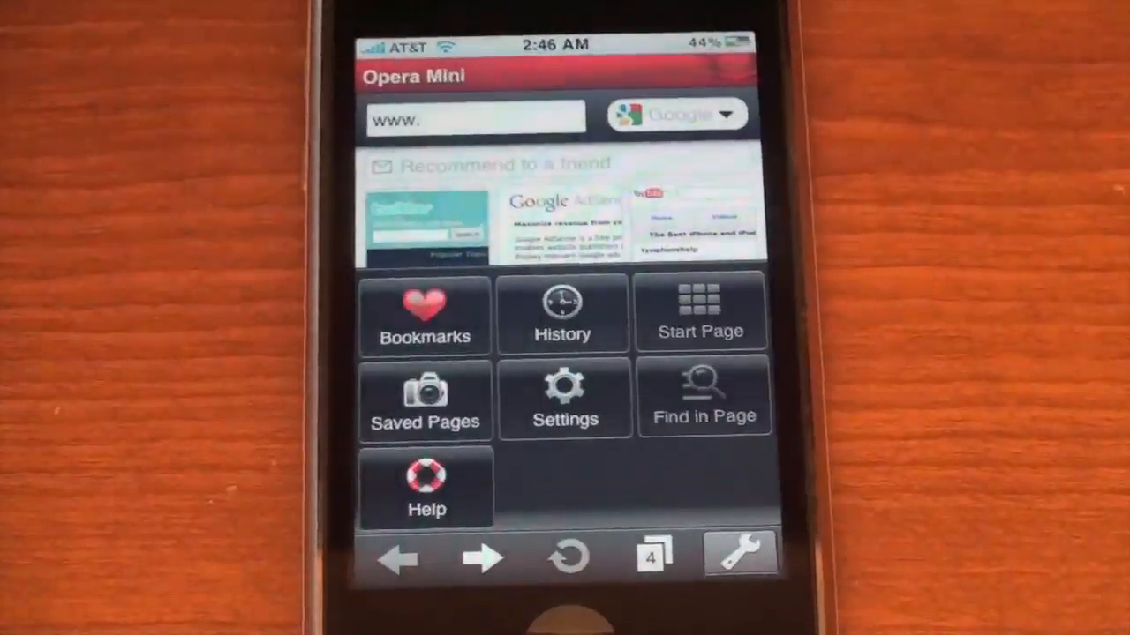
- Check Image quality stays High, then view Advanced settings with Socket protocol
{"action": "left_click", "coordinate": [564, 396]}
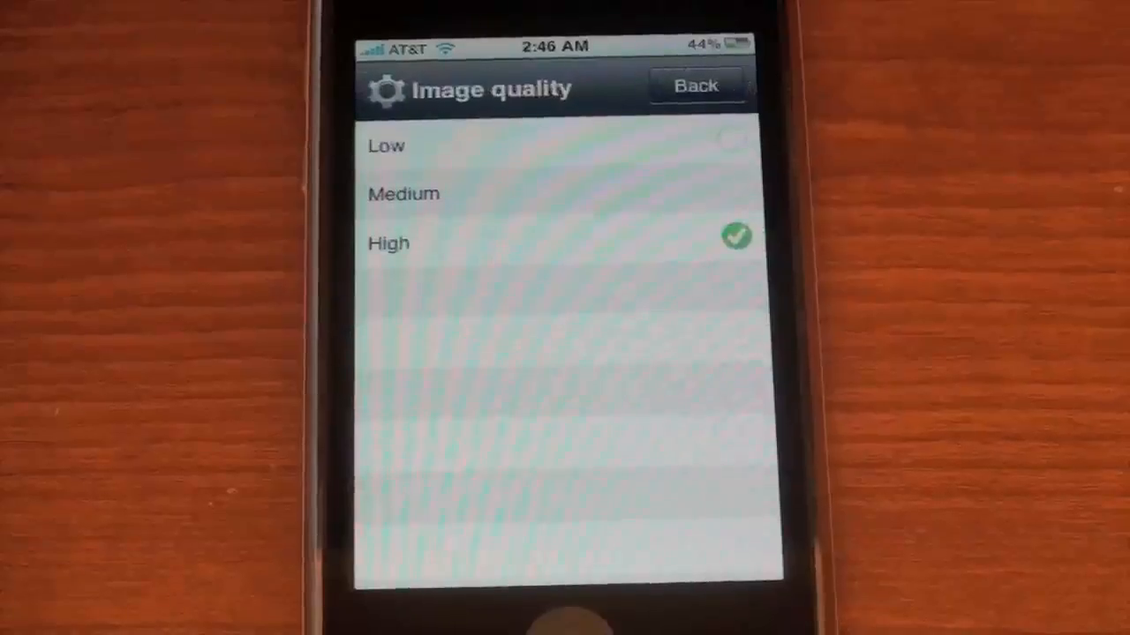
{"action": "left_click", "coordinate": [696, 86]}
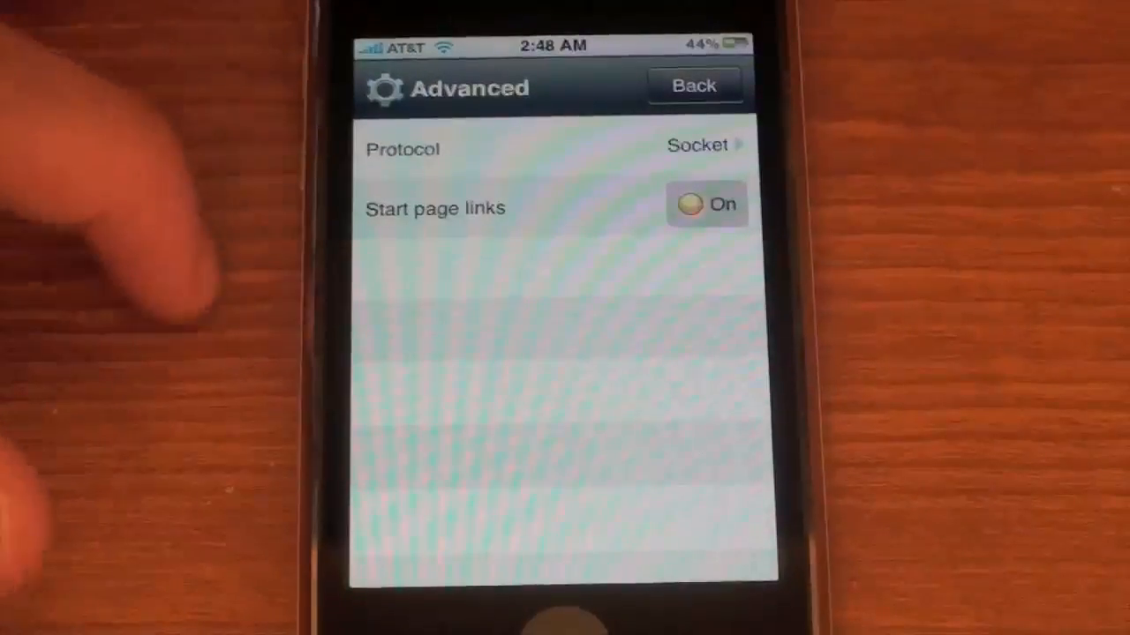
- Switch Mobile view Off, keep Fullscreen On, and return to the Start Page
{"action": "left_click", "coordinate": [694, 85]}
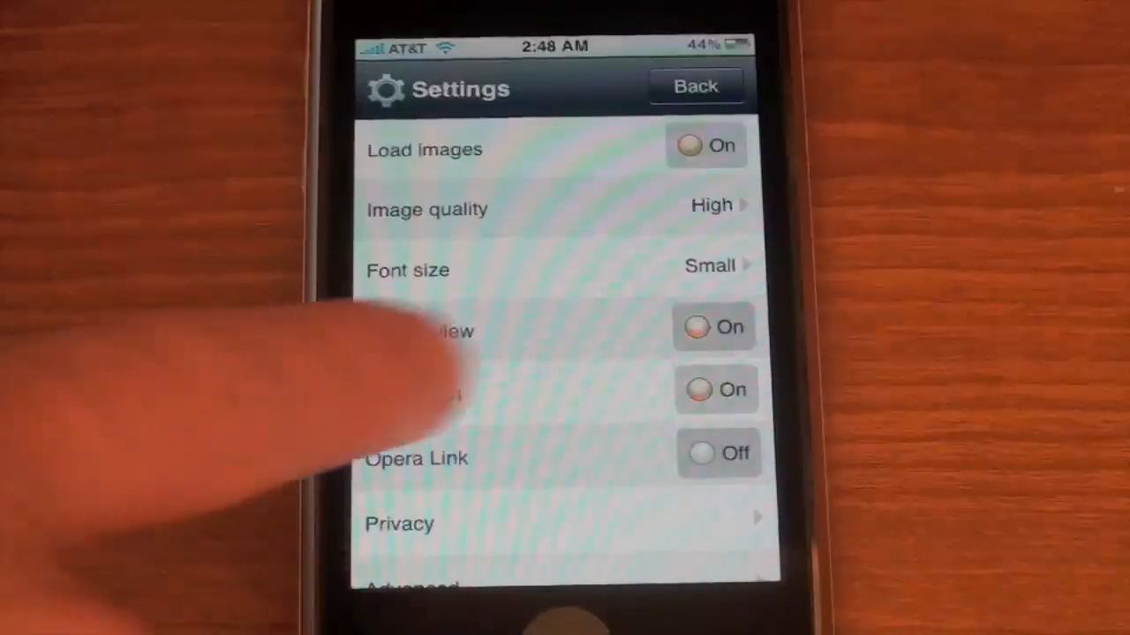
{"action": "left_click", "coordinate": [713, 328]}
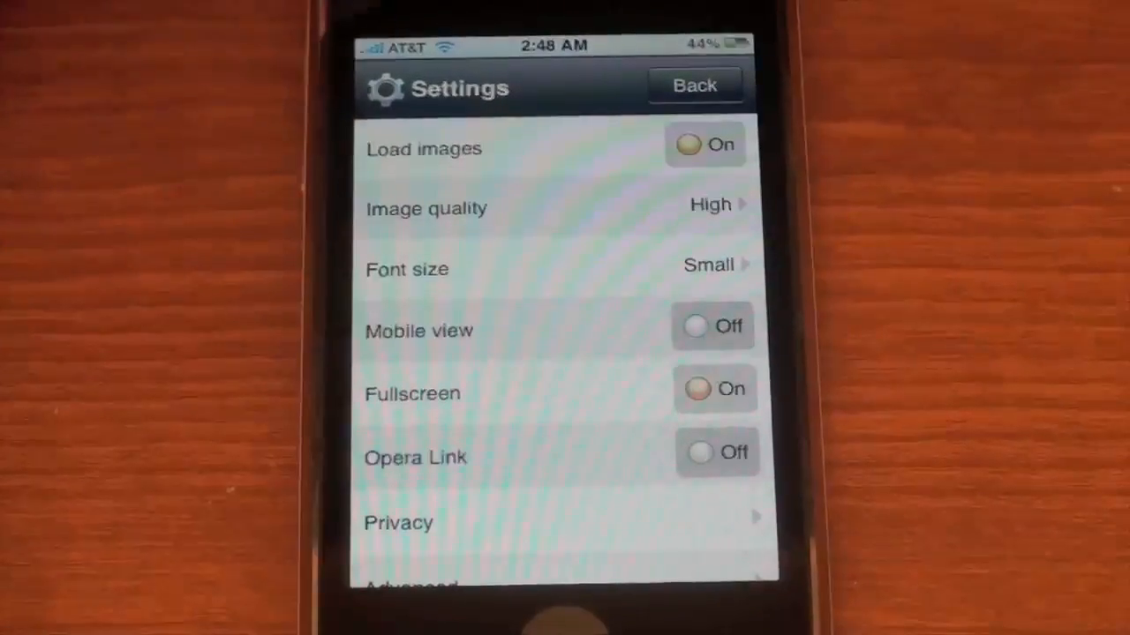
{"action": "left_click", "coordinate": [695, 85]}
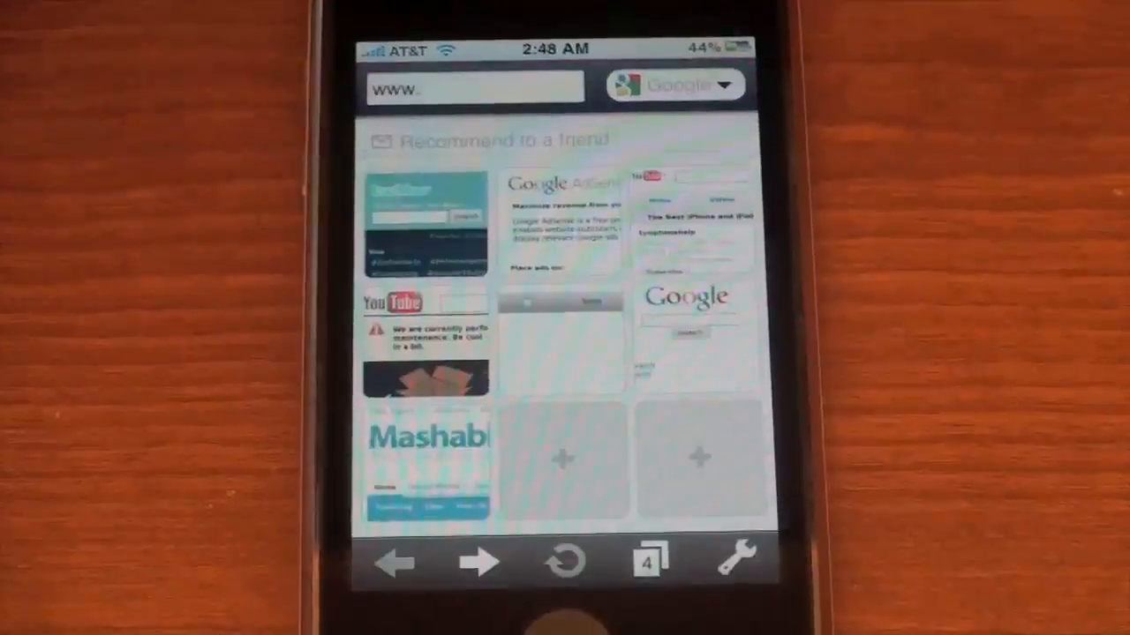
- Load the Ty is Tech YouTube channel from the Start Page and reopen the wrench menu
{"action": "left_click", "coordinate": [740, 561]}
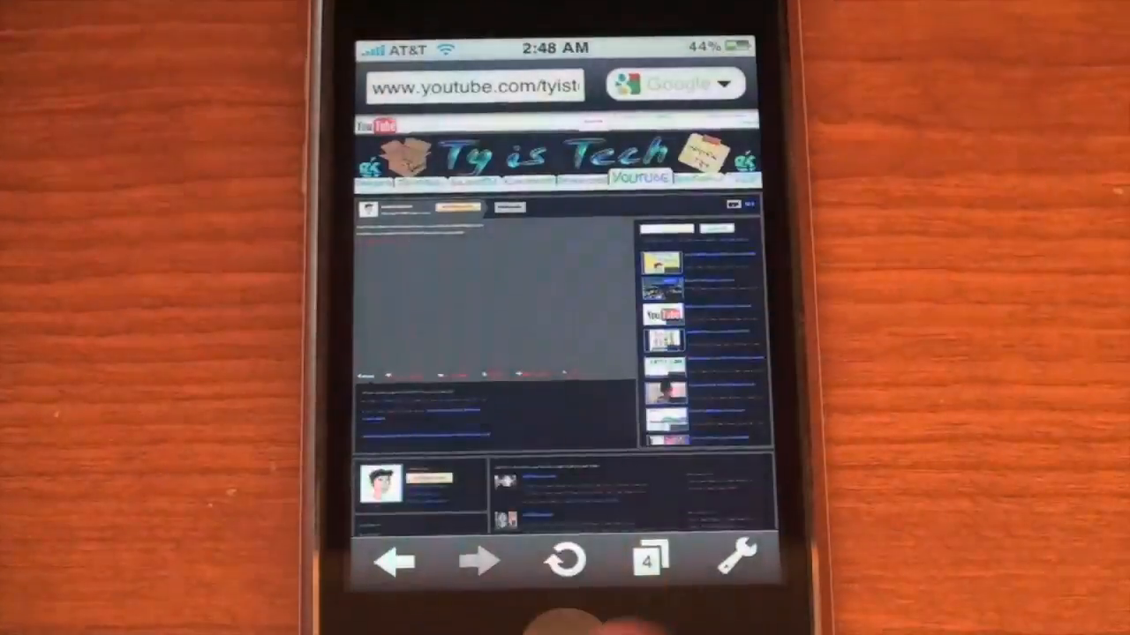
{"action": "left_click", "coordinate": [745, 563]}
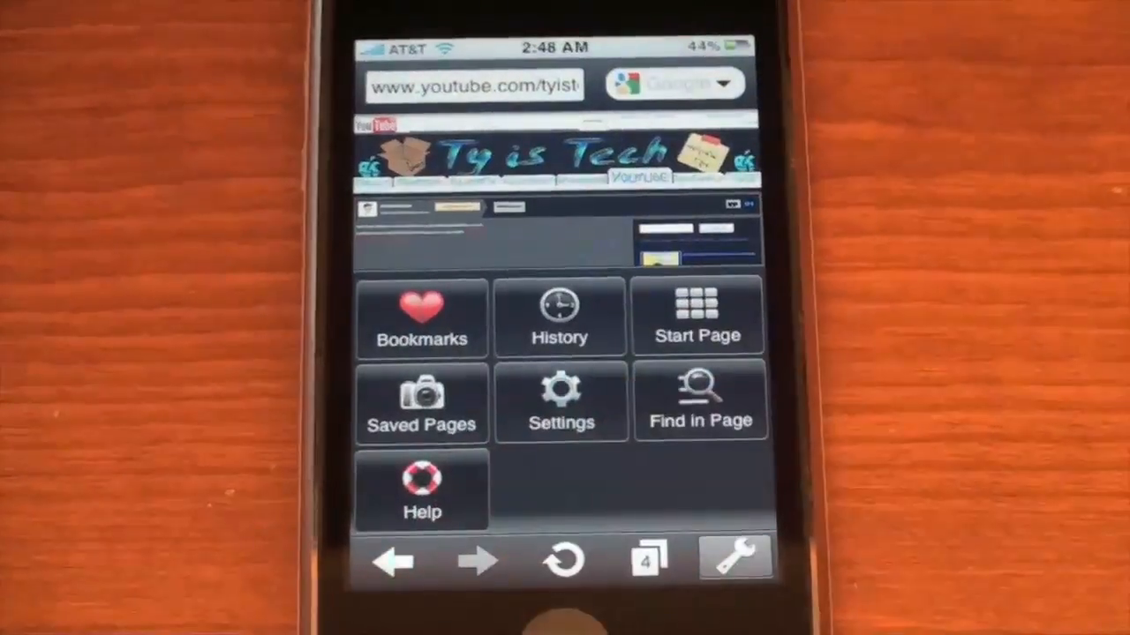
{"action": "left_click", "coordinate": [699, 402]}
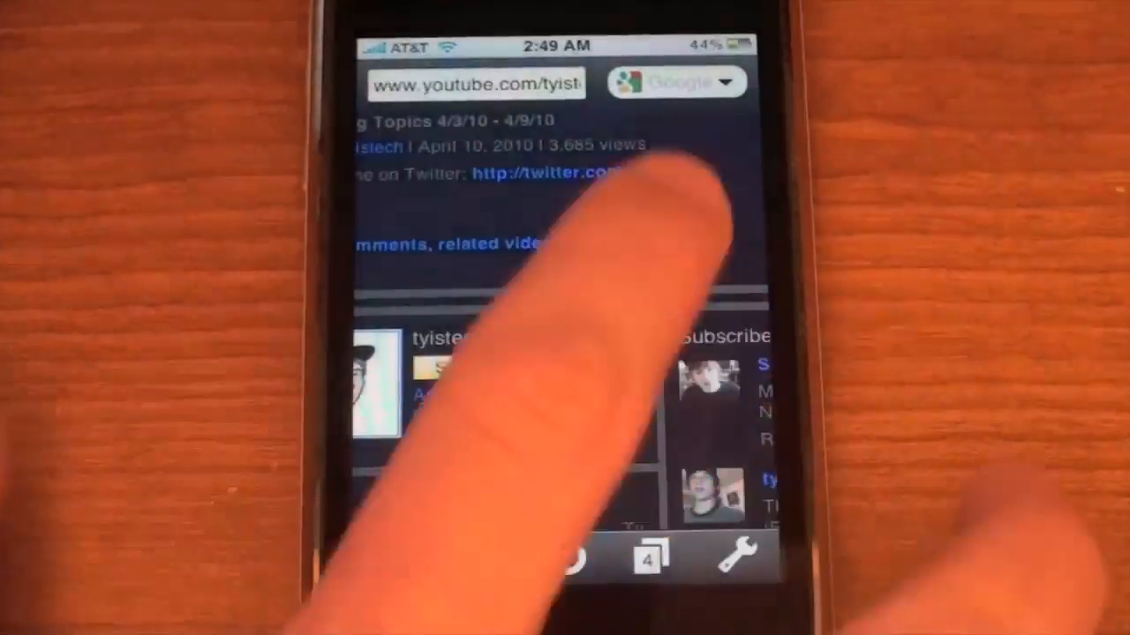
{"action": "left_click", "coordinate": [742, 563]}
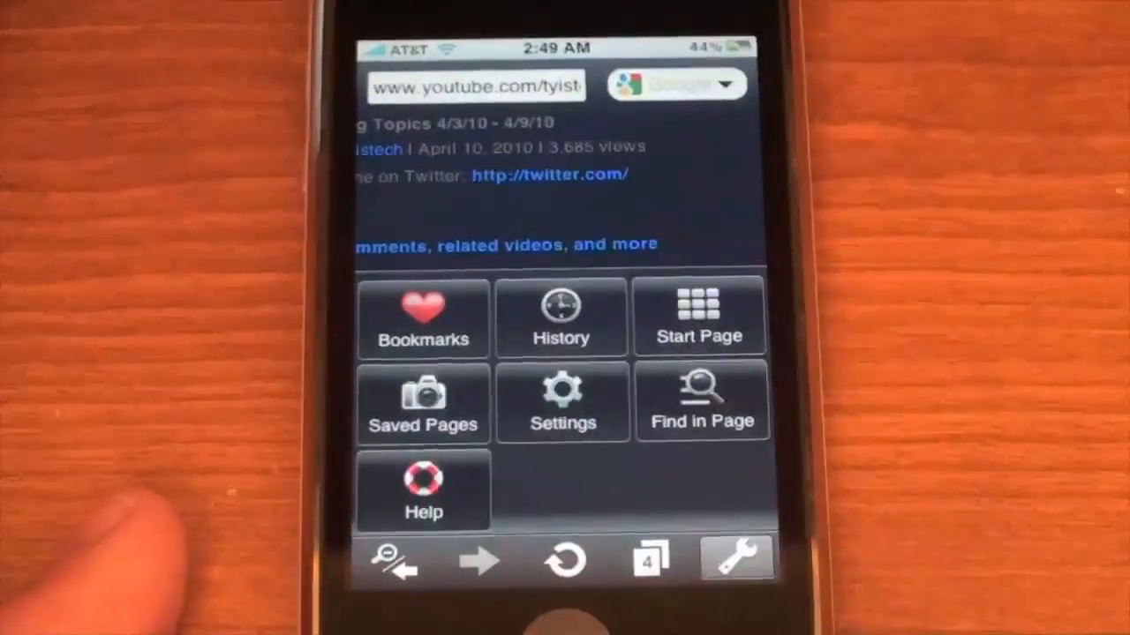